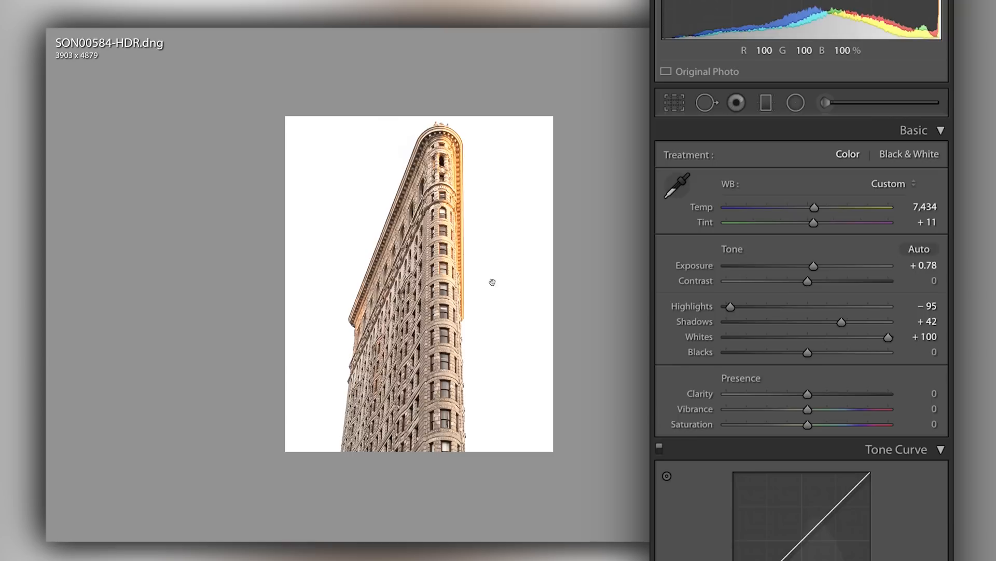
mouse_move(496, 381)
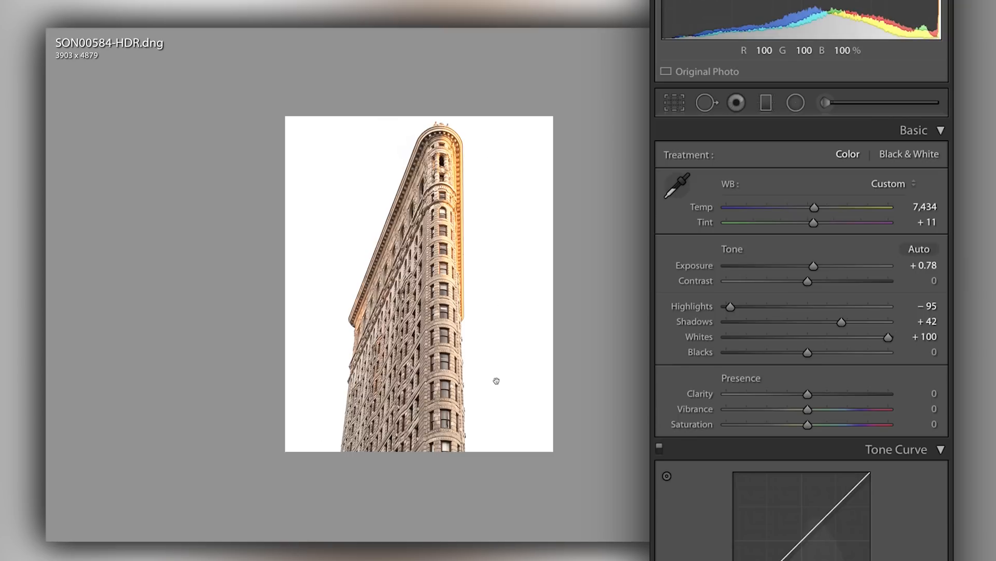
- Drag Whites down while previewing clipping, then settle it at +47
left_click_drag(888, 336, 807, 336)
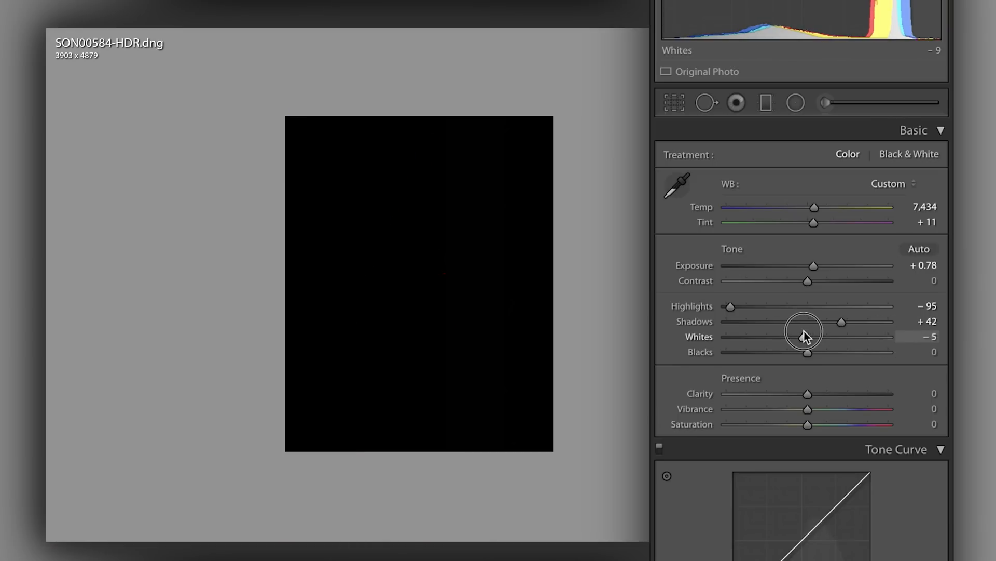
left_click_drag(807, 336, 852, 337)
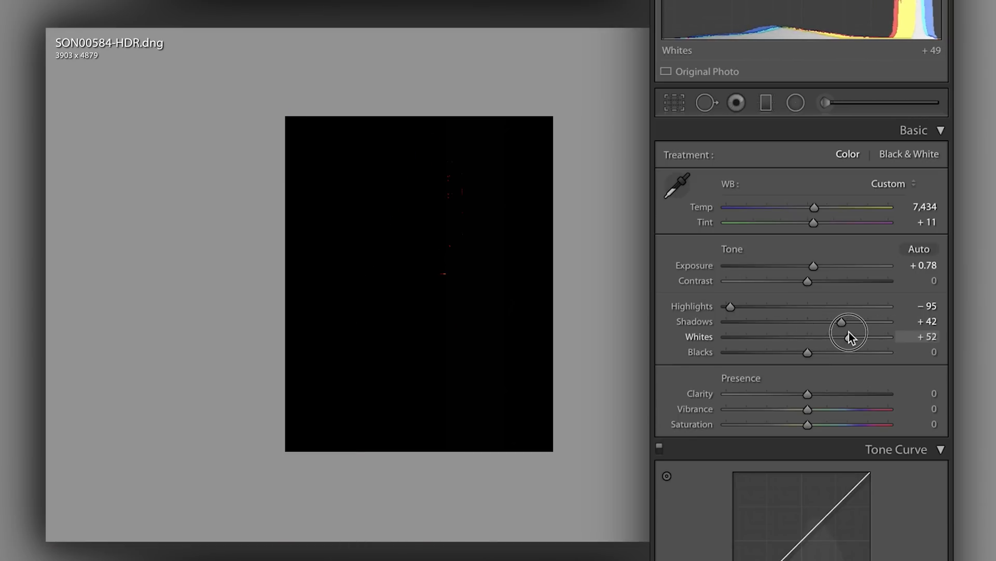
left_click_drag(853, 336, 840, 336)
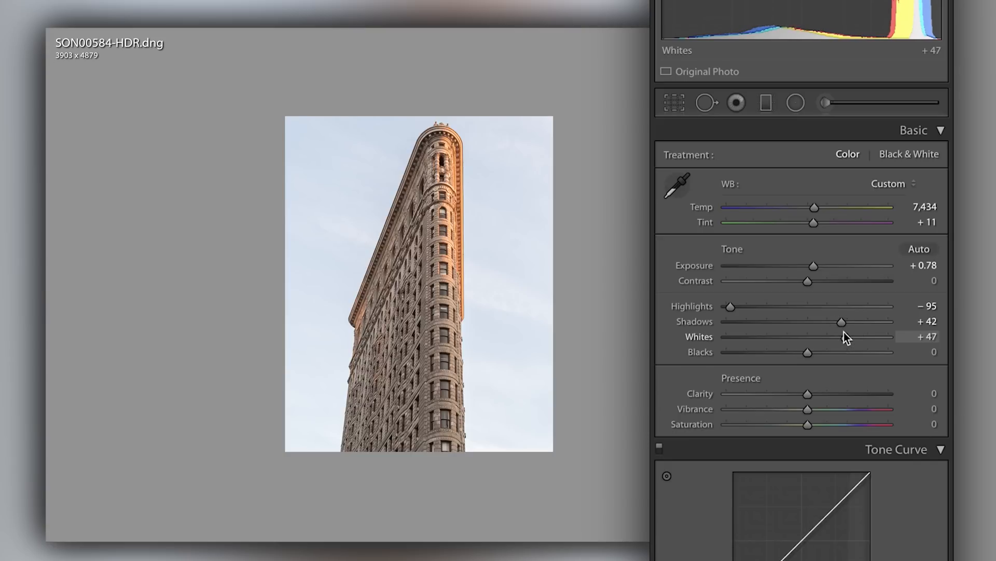
mouse_move(807, 353)
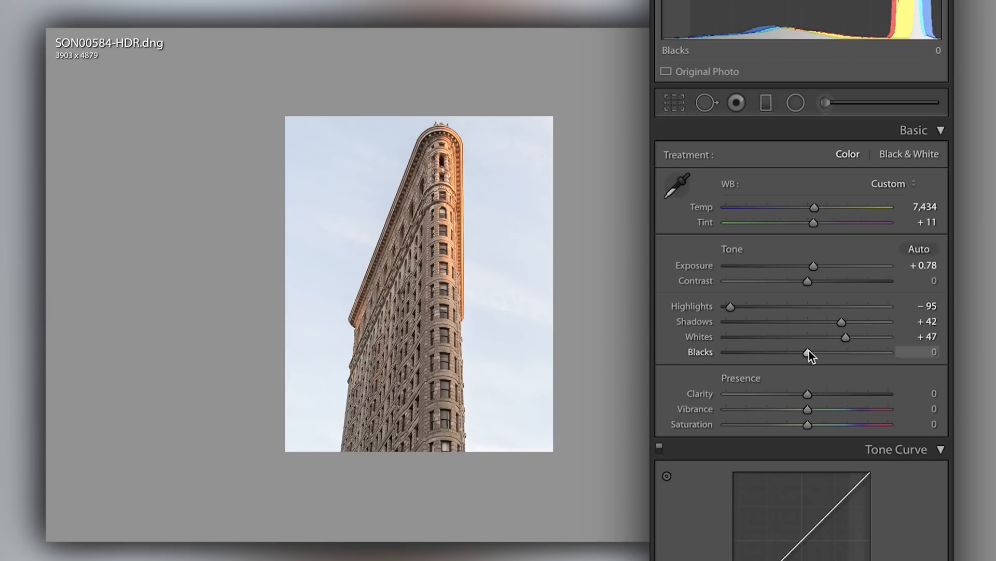
- Darken Blacks while previewing shadow clipping, pushing it to −100
left_click_drag(811, 351, 799, 351)
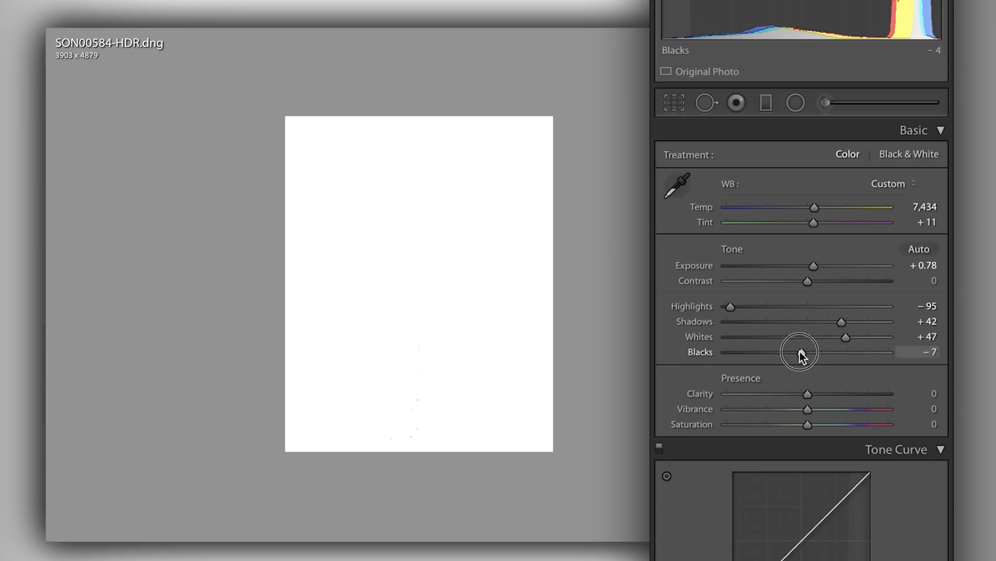
left_click_drag(799, 351, 783, 352)
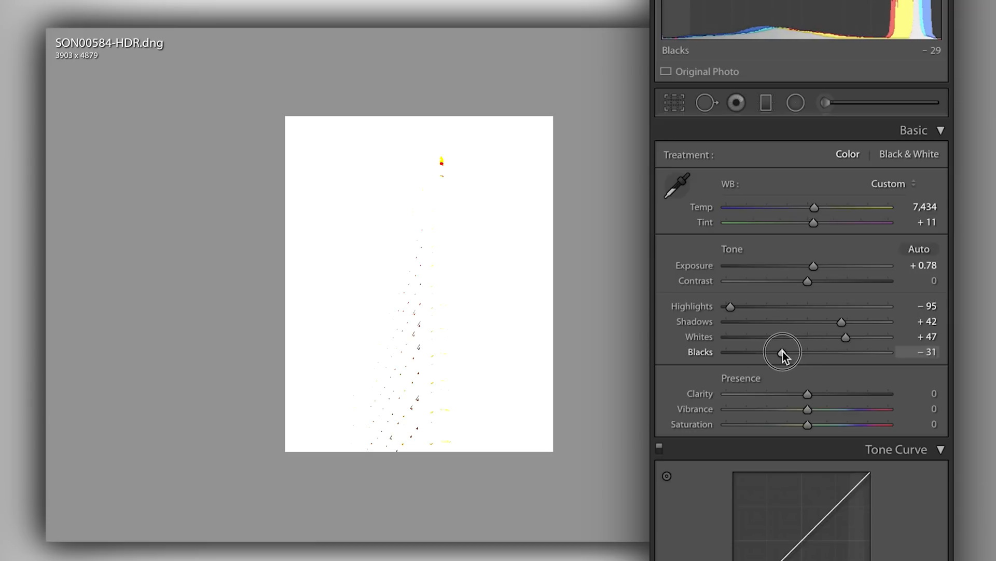
left_click_drag(783, 352, 774, 351)
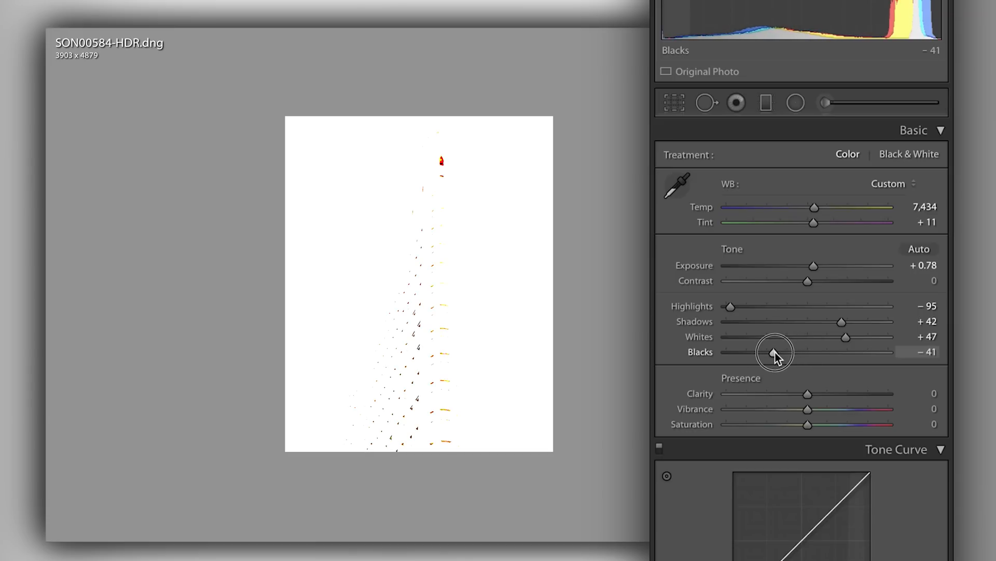
left_click_drag(774, 352, 726, 352)
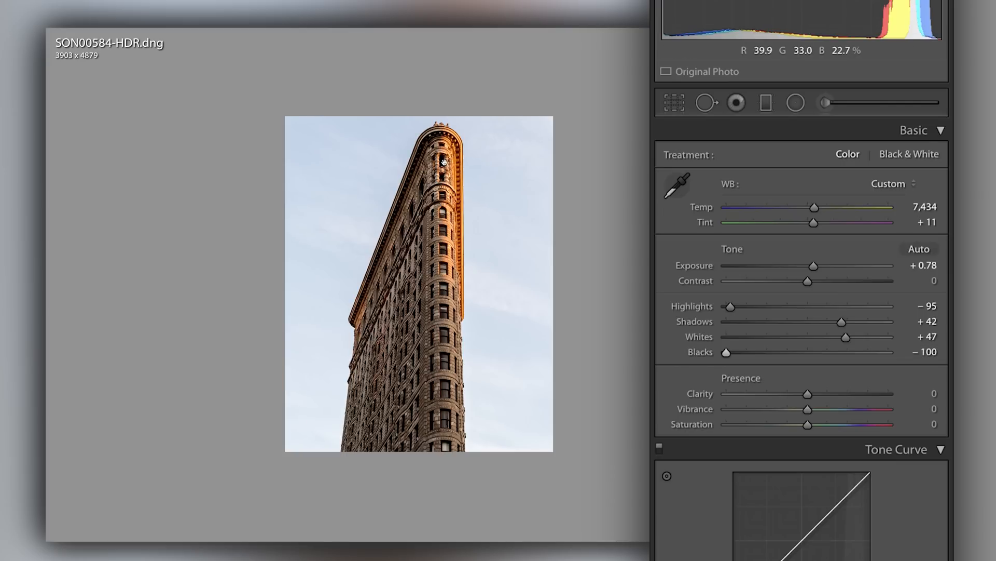
- Bring Blacks back up to −29 and scroll the right panel down
left_click_drag(727, 352, 793, 351)
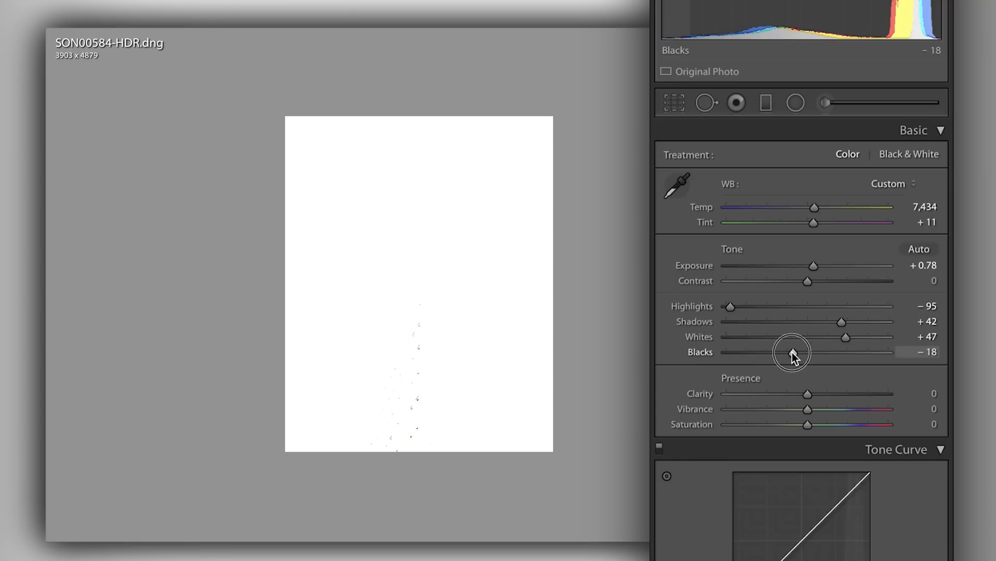
left_click_drag(793, 352, 783, 352)
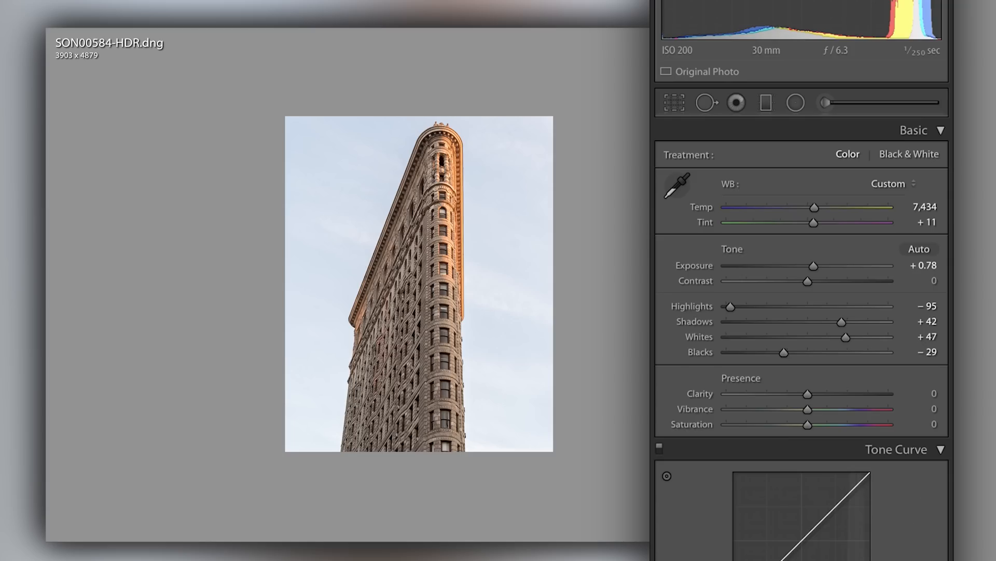
scroll("down", 3)
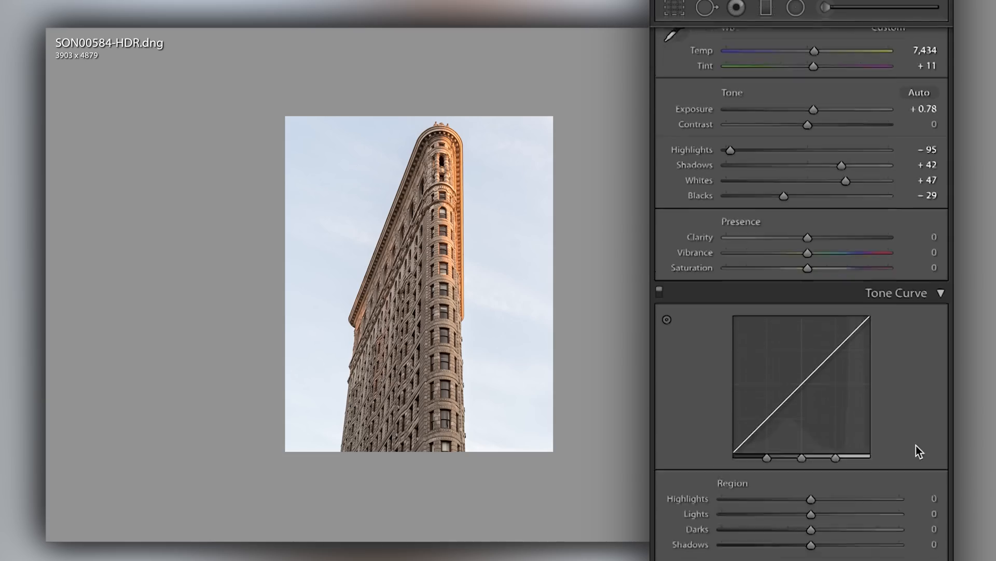